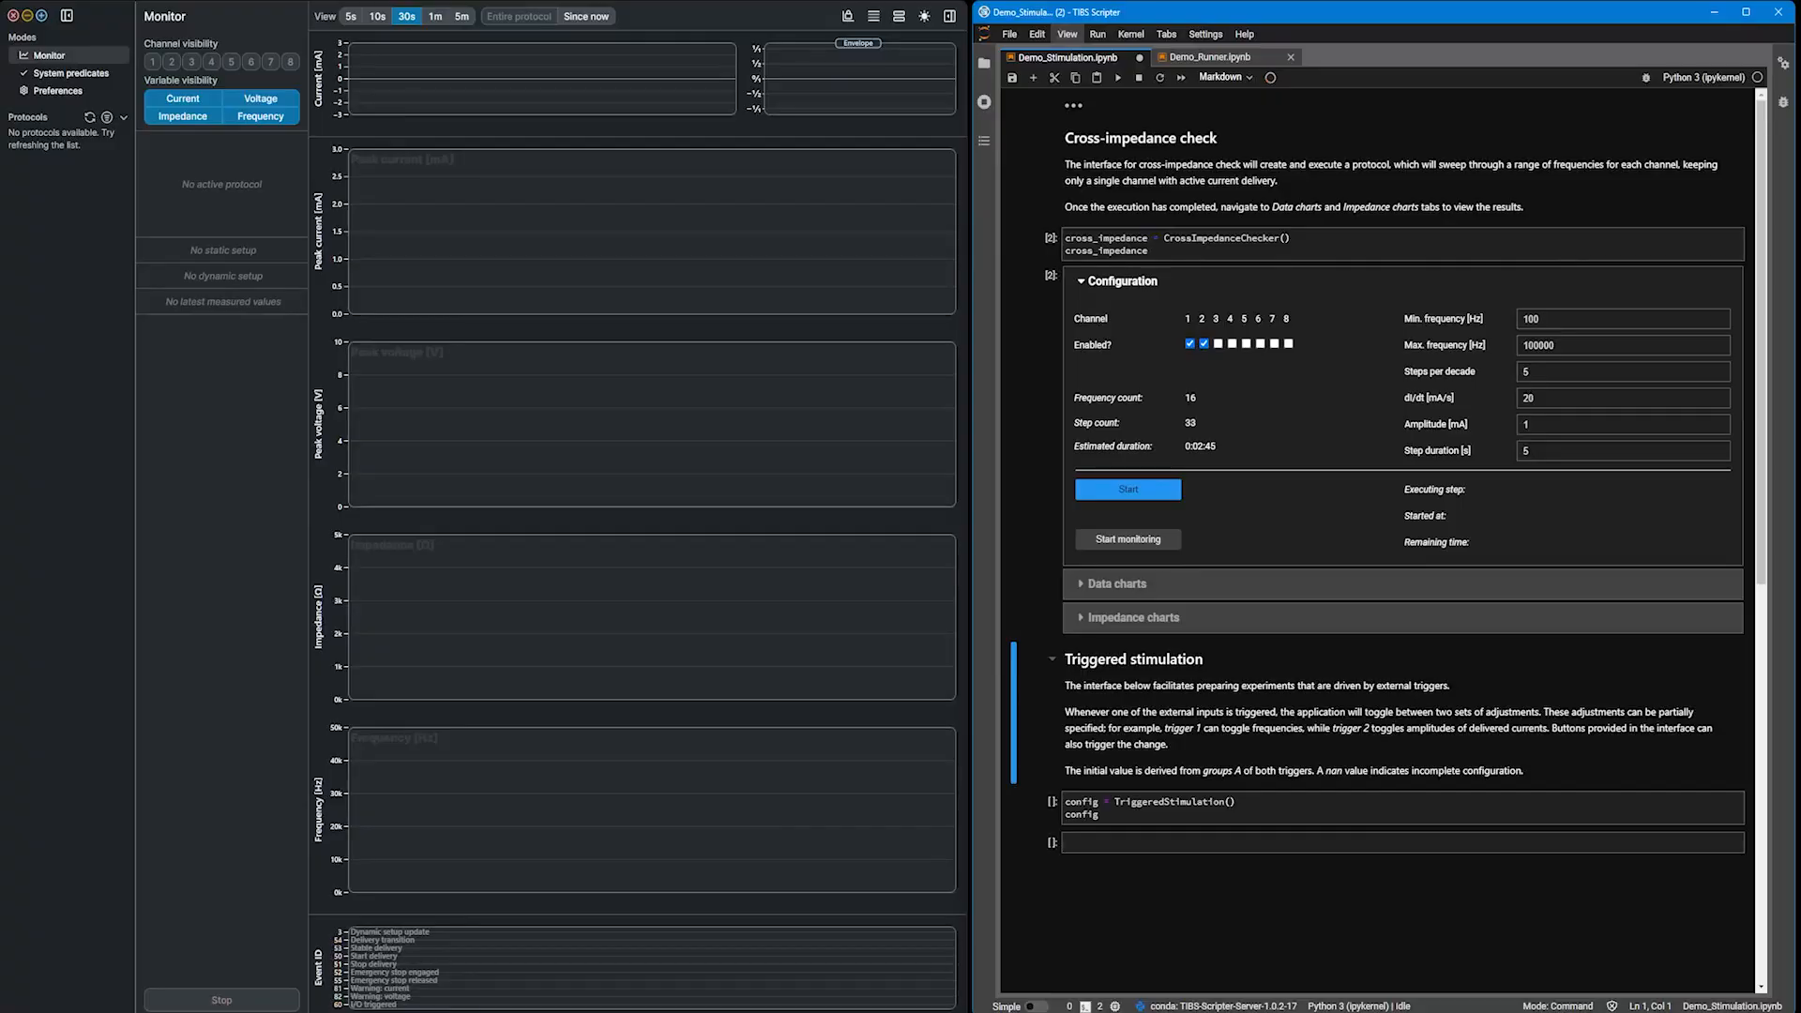
Start the cross-impedance check on channels 1–4 sweeping 1000 Hz to 100 kHz in 20-second steps.
click(1231, 344)
text(20)
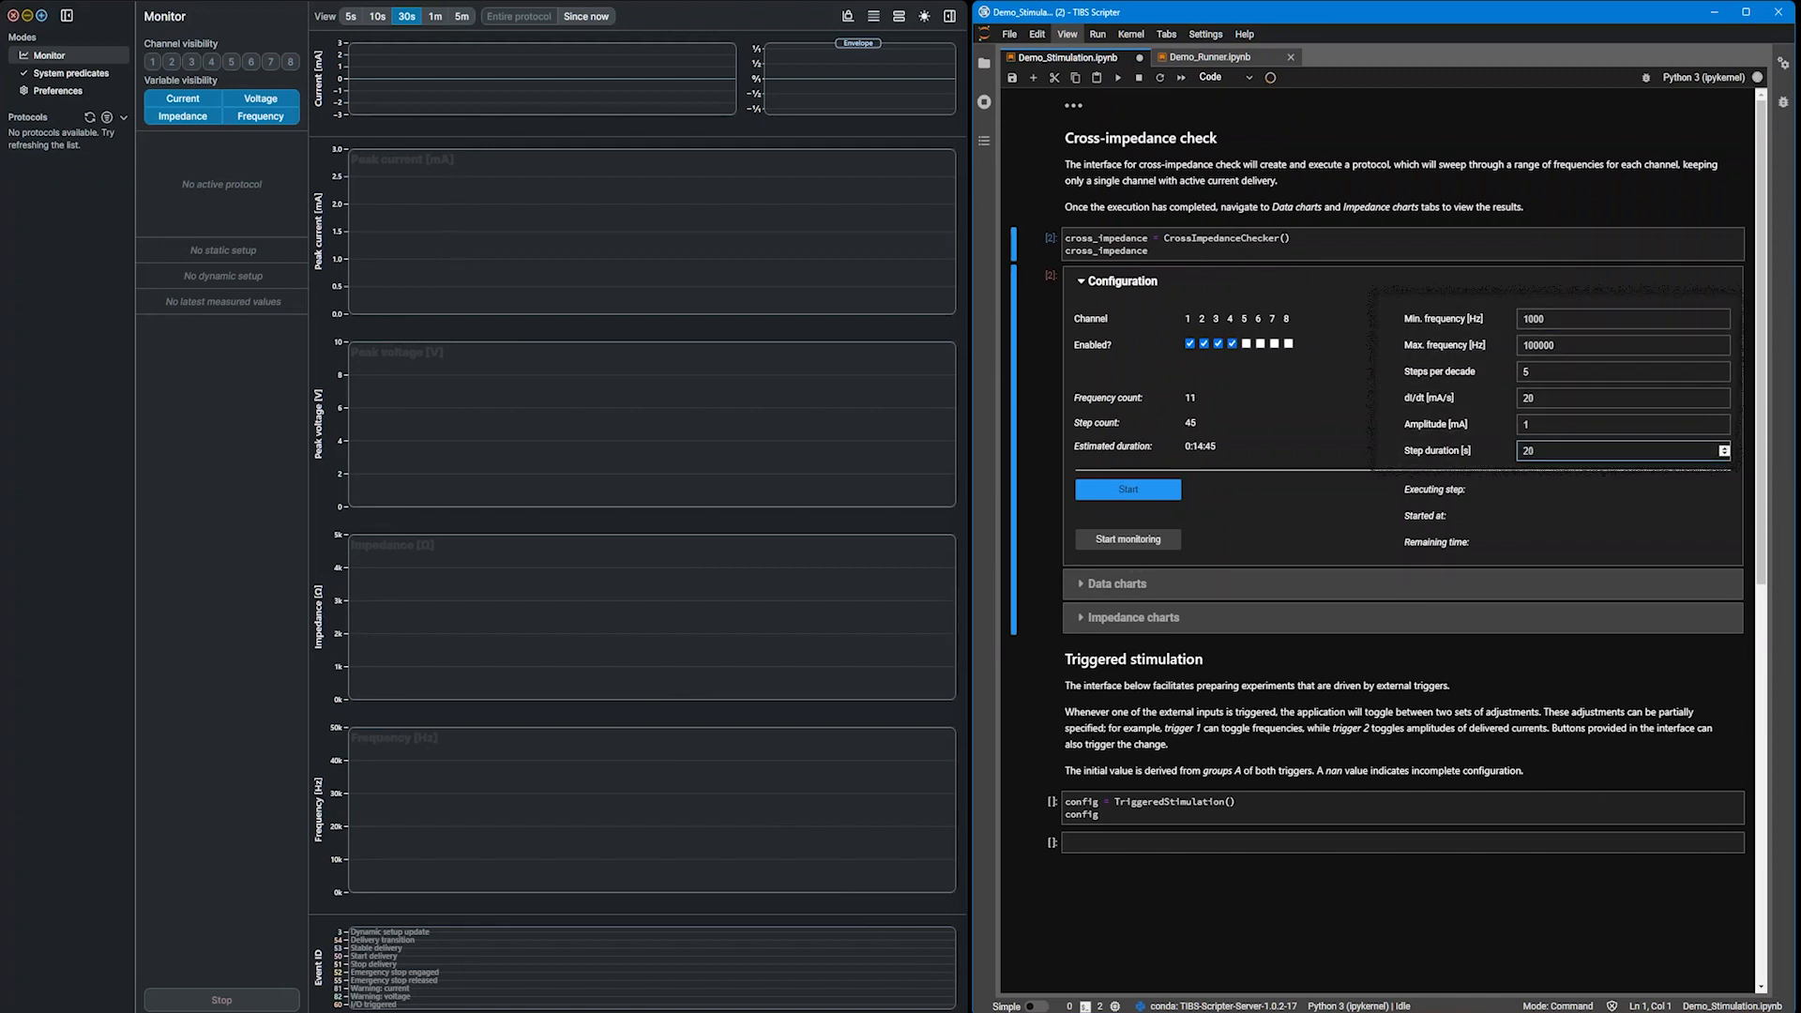
click(1128, 490)
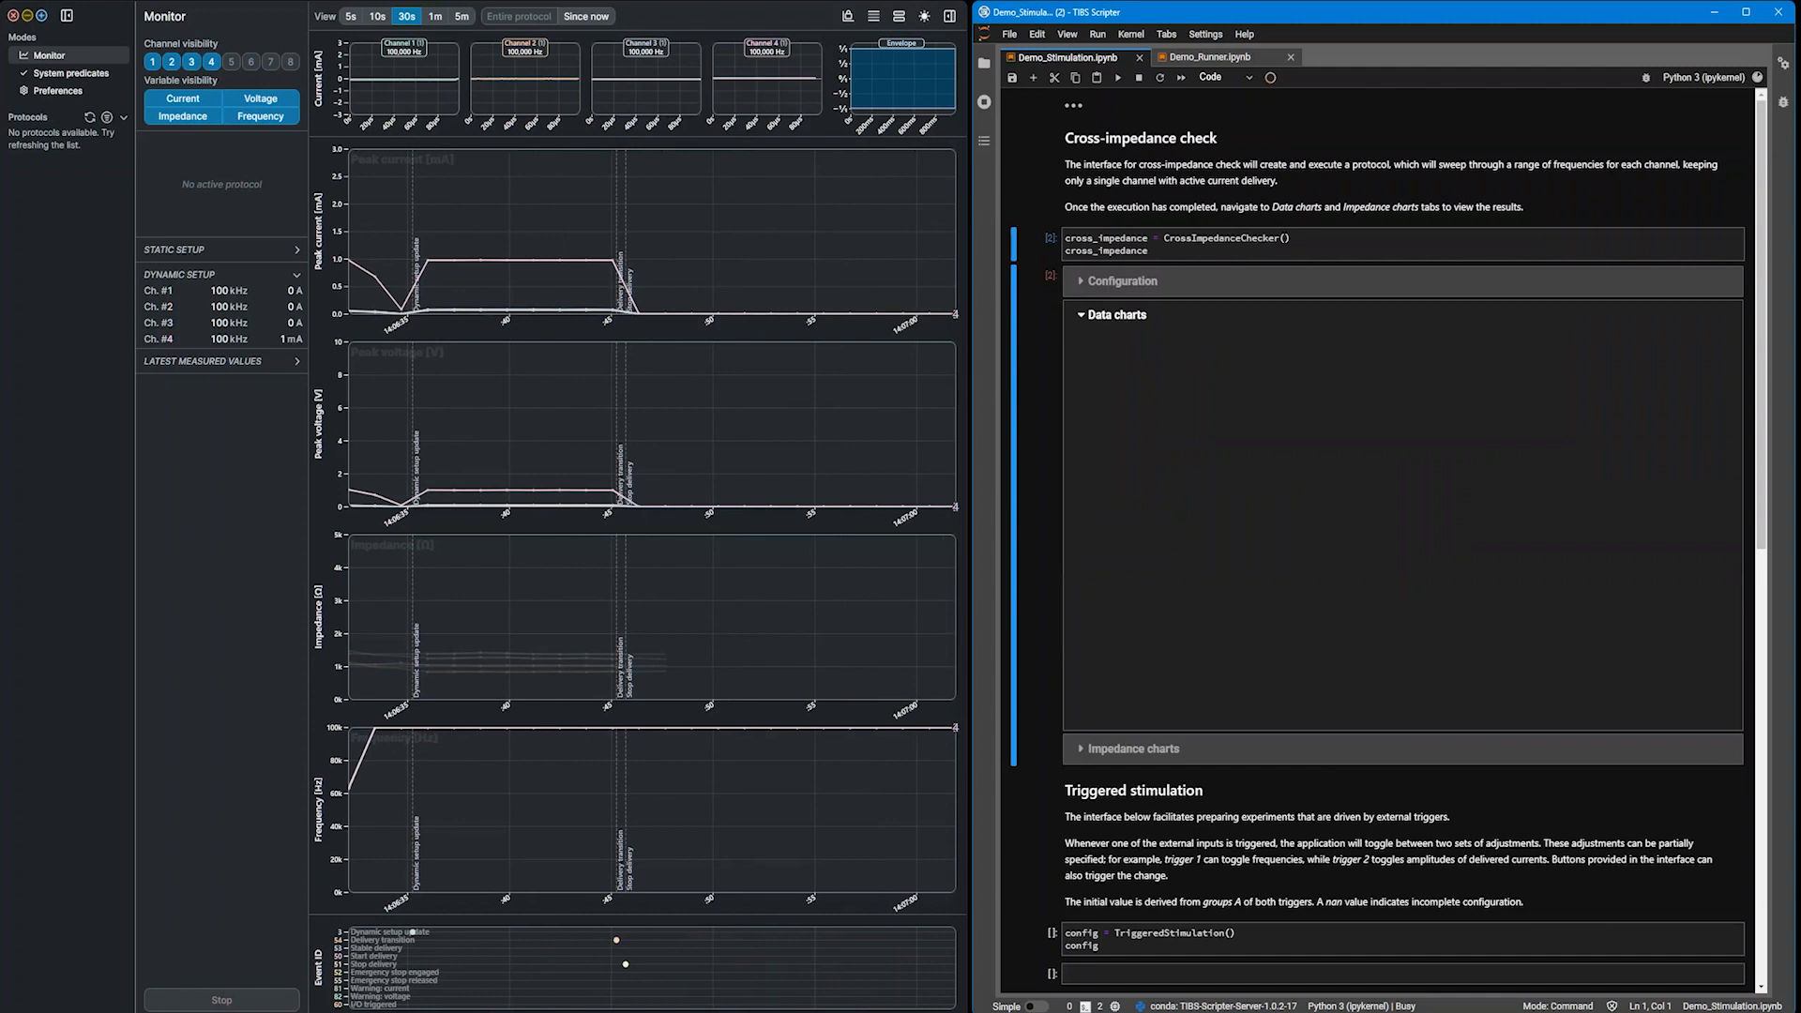
Reveal the Impedance charts plotting true and cross impedance for every channel pairing.
click(1116, 313)
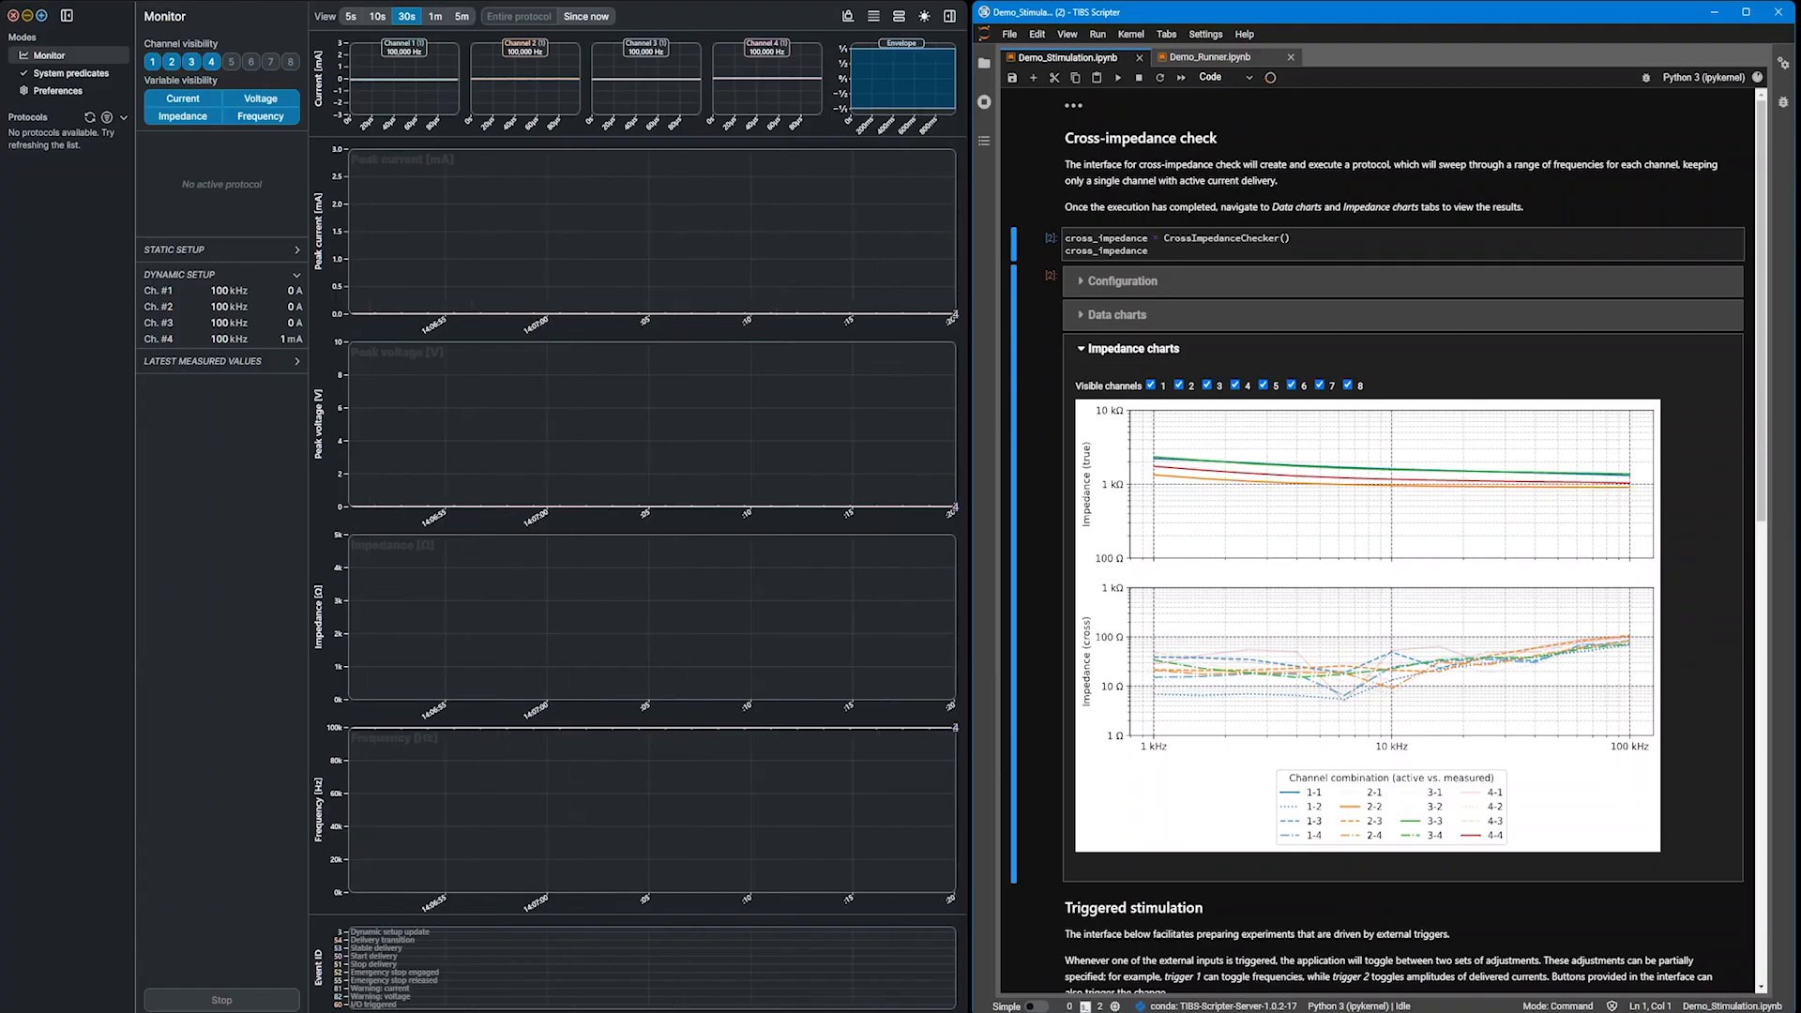
Reach the Triggered stimulation cell and display its Configuration widget for Trigger 1 and Trigger 2.
scroll(down, 3)
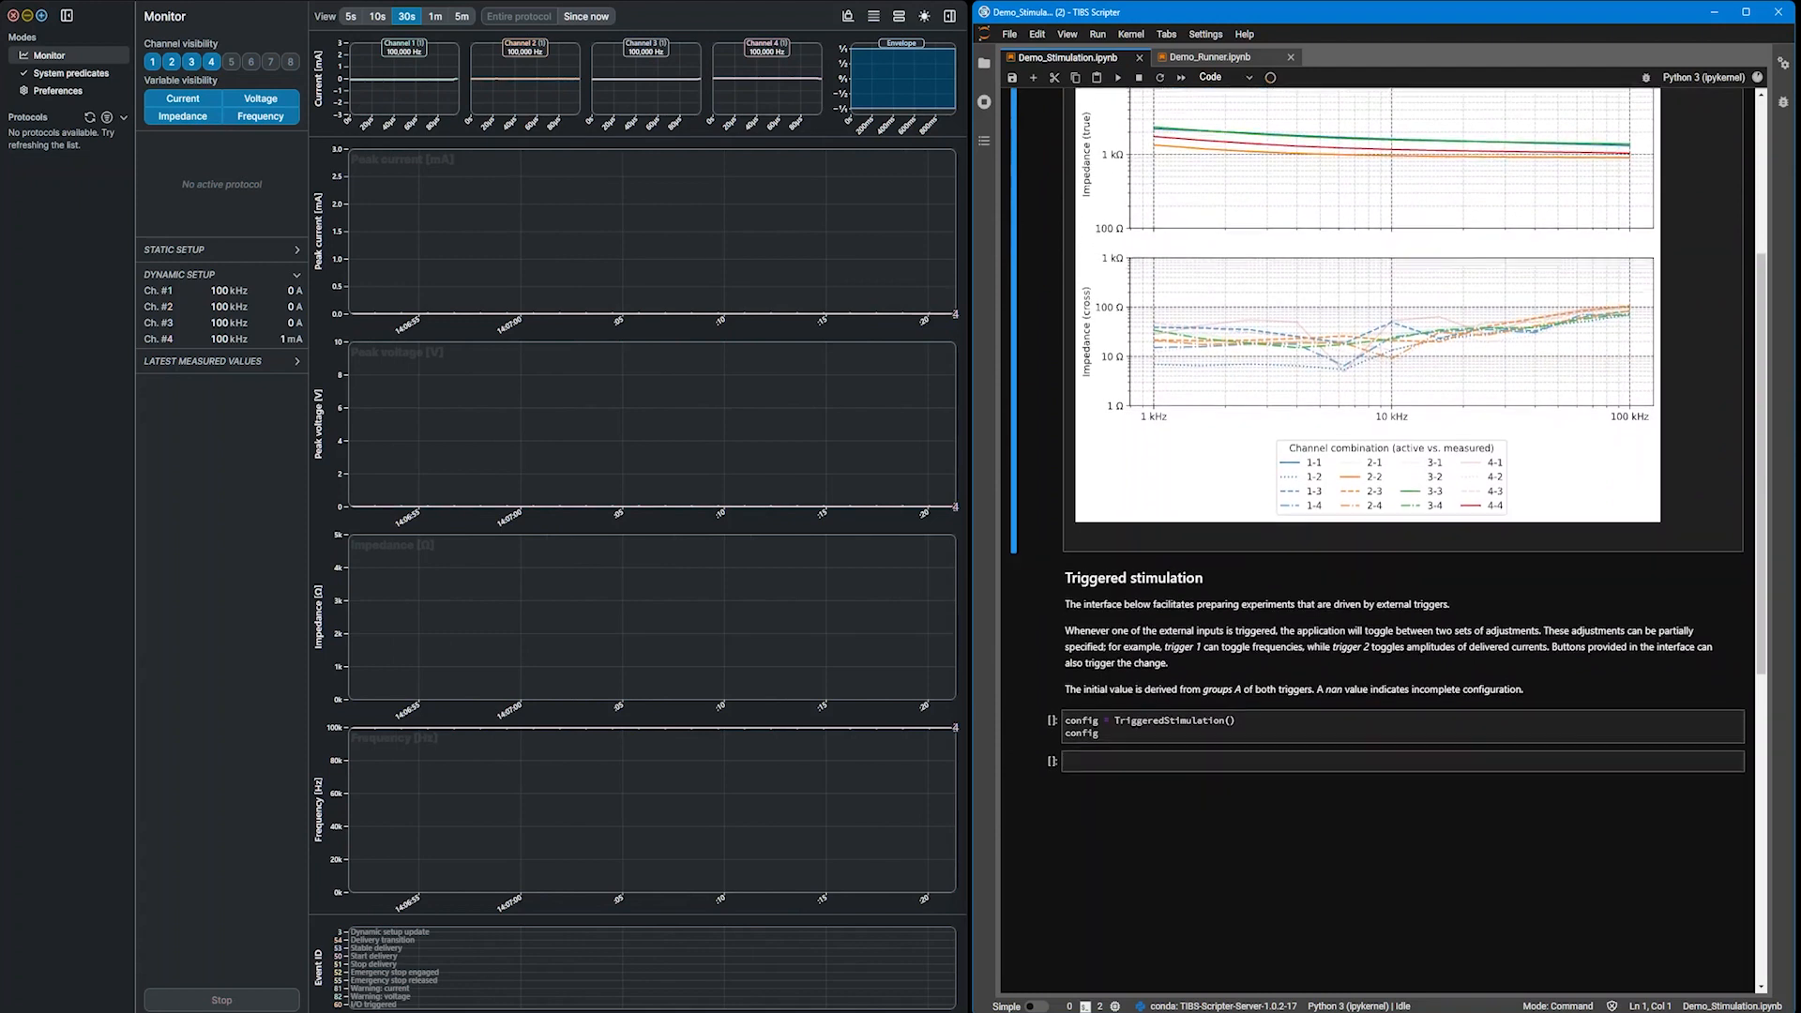
scroll(down, 3)
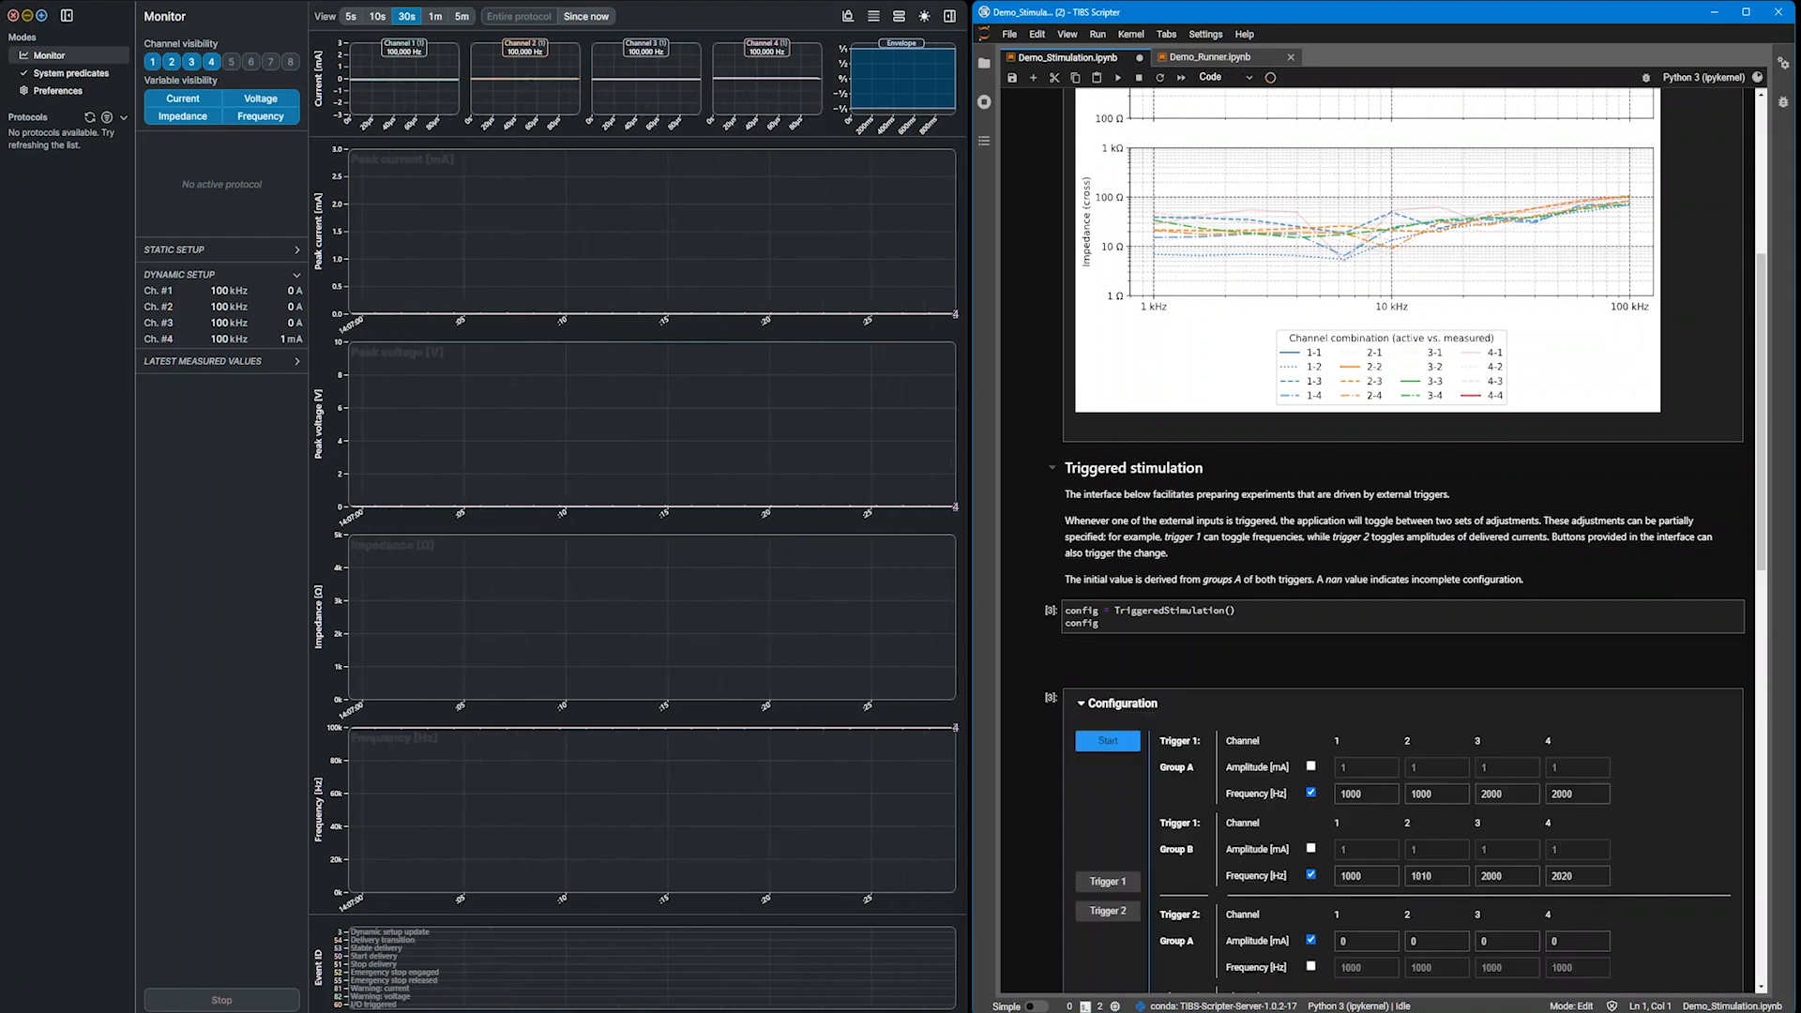
Include Trigger 2 Group A frequency so the compiled initial value reads 1.00 mA at 1000 Hz on all four channels.
scroll(down, 3)
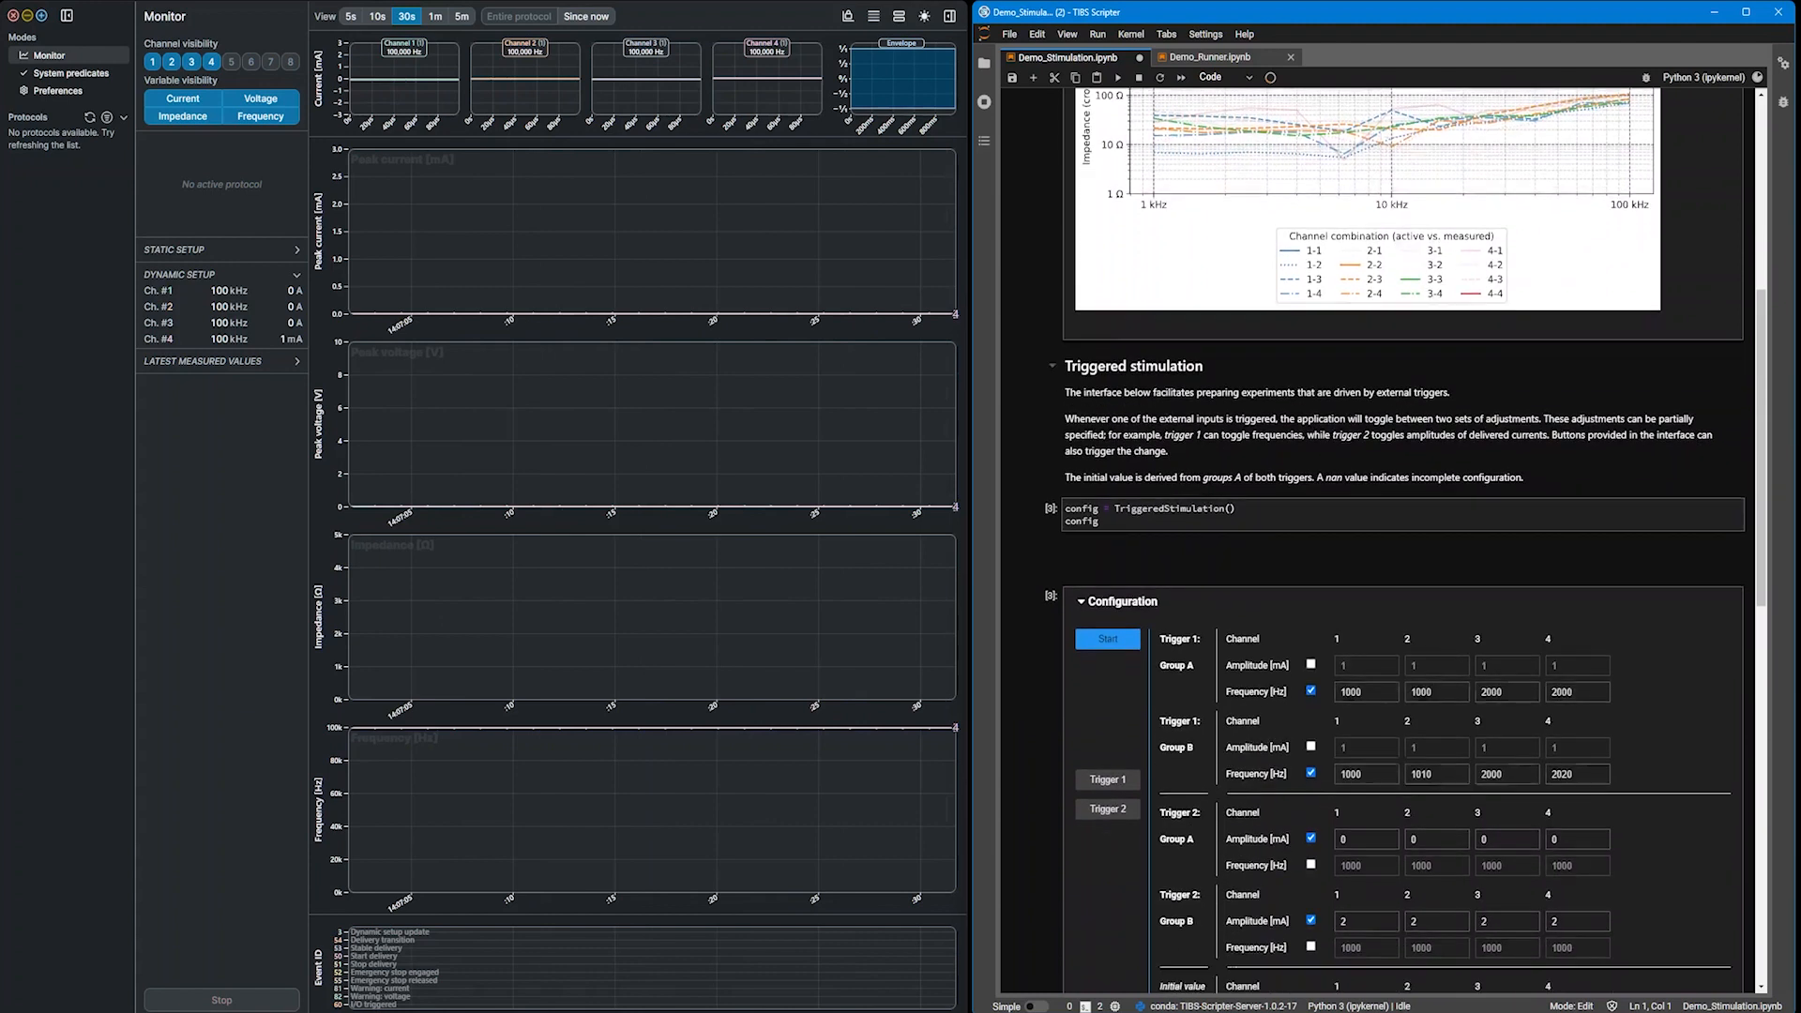
scroll(down, 3)
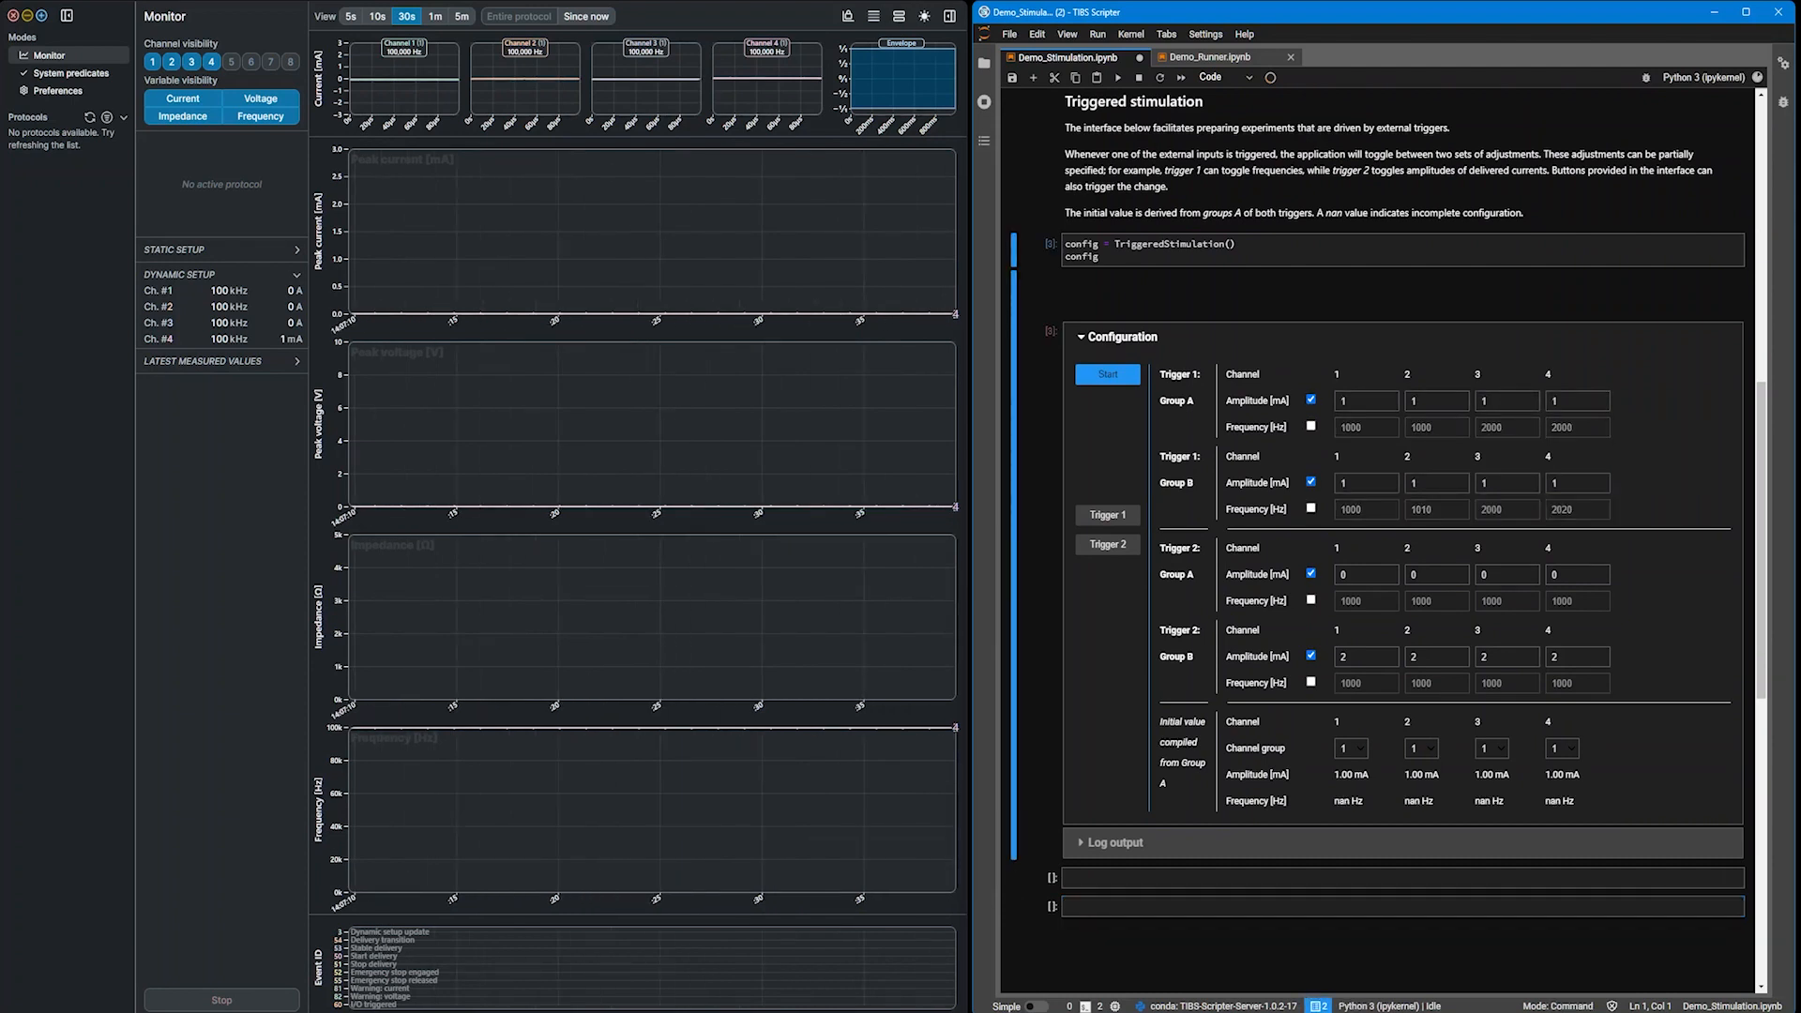
click(1309, 600)
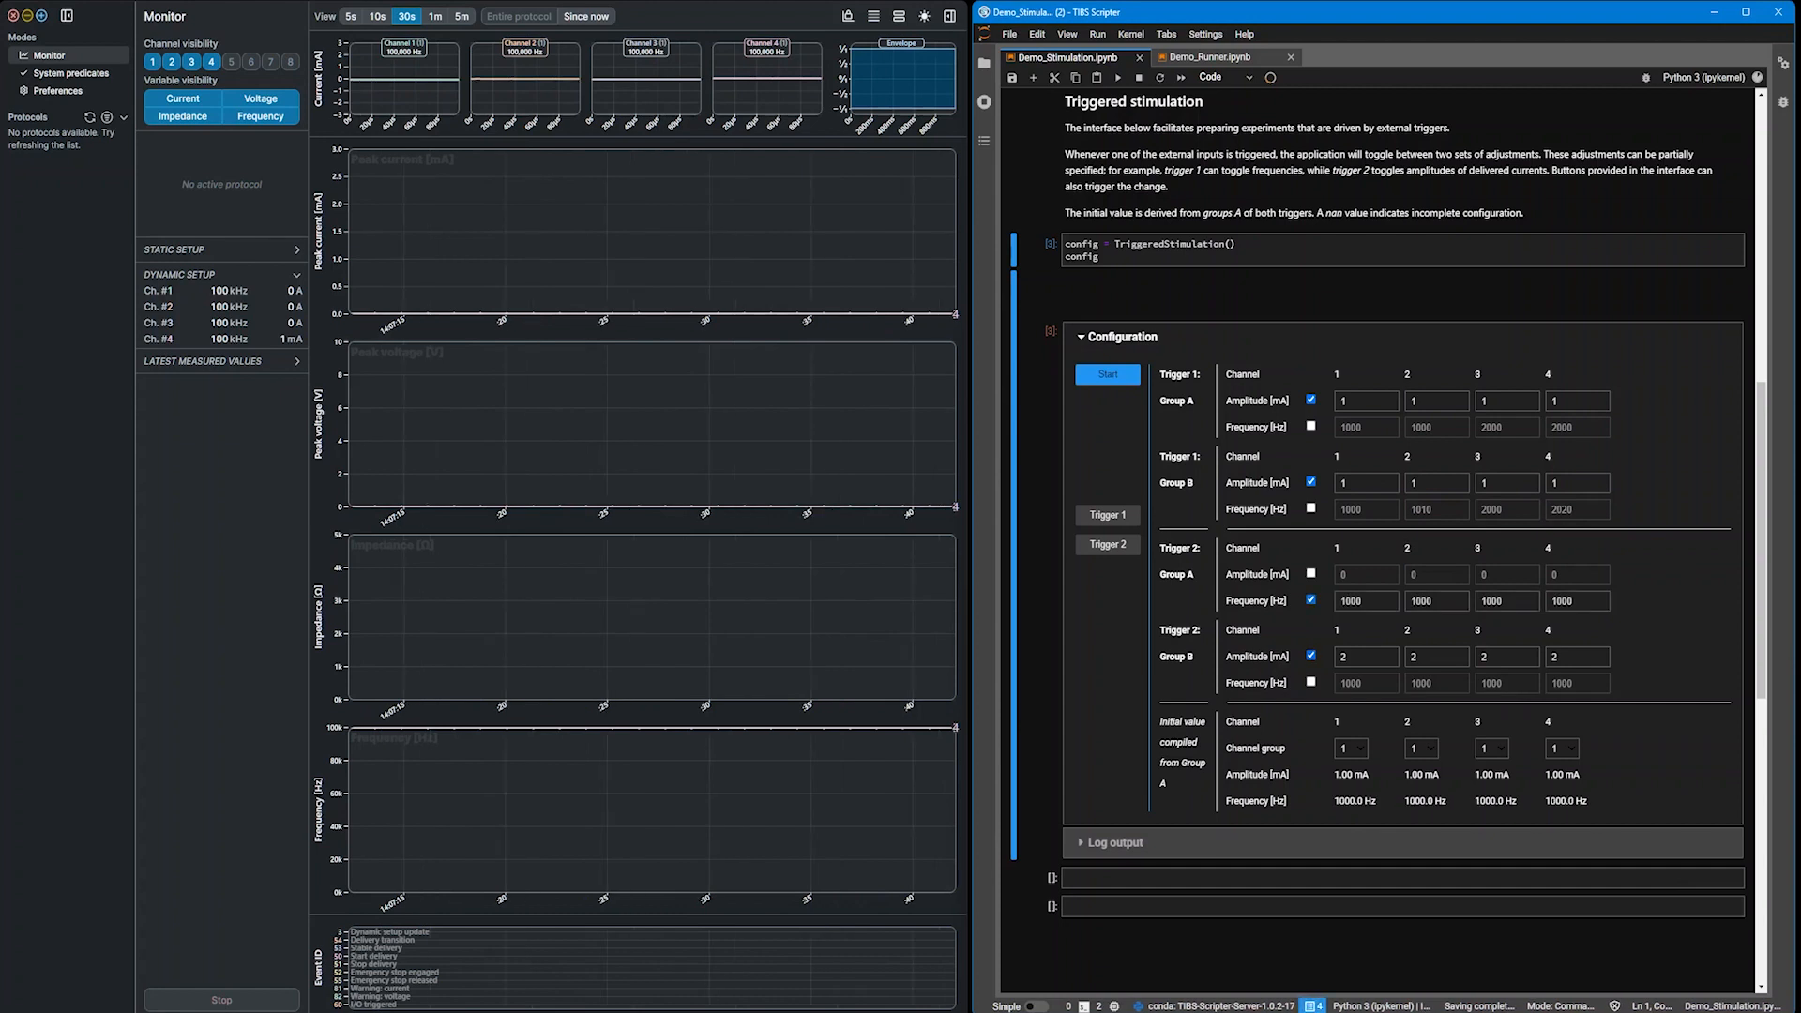